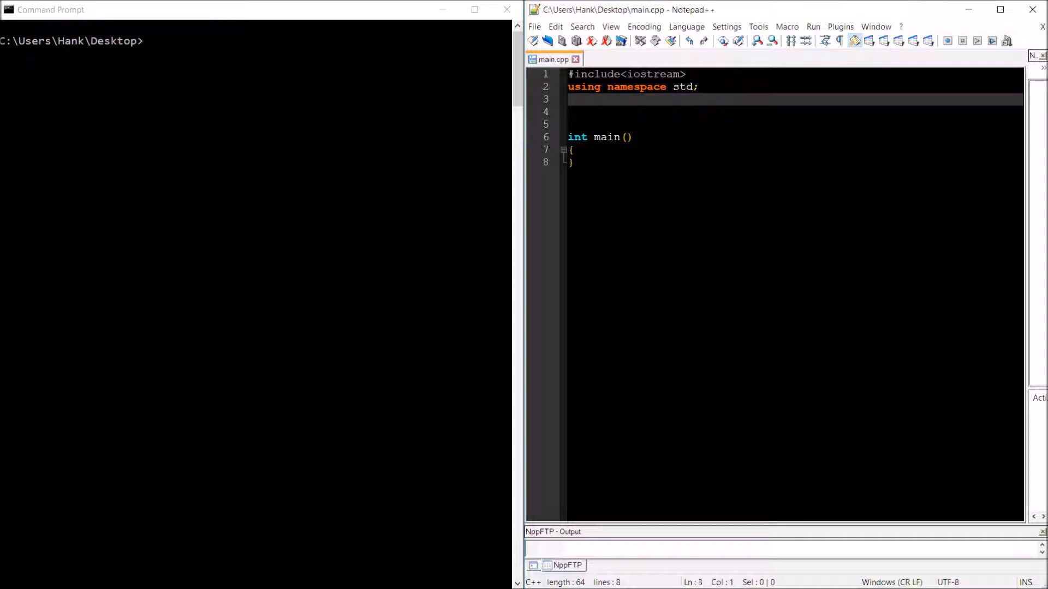
Write class Foo with braces and a single member int a[5];
text(class)
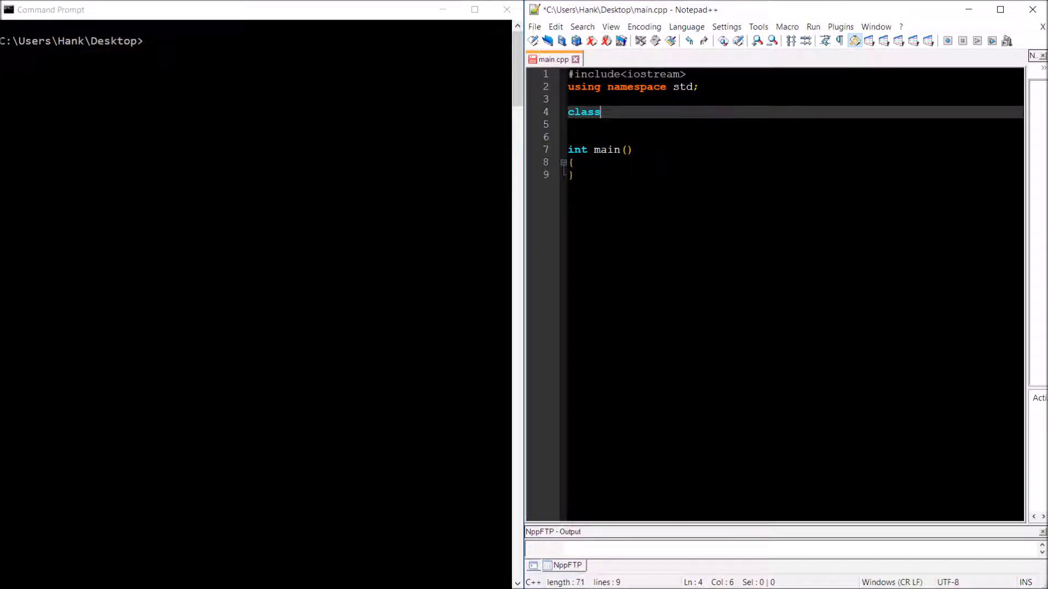
text(Foo)
click(795, 123)
text({)
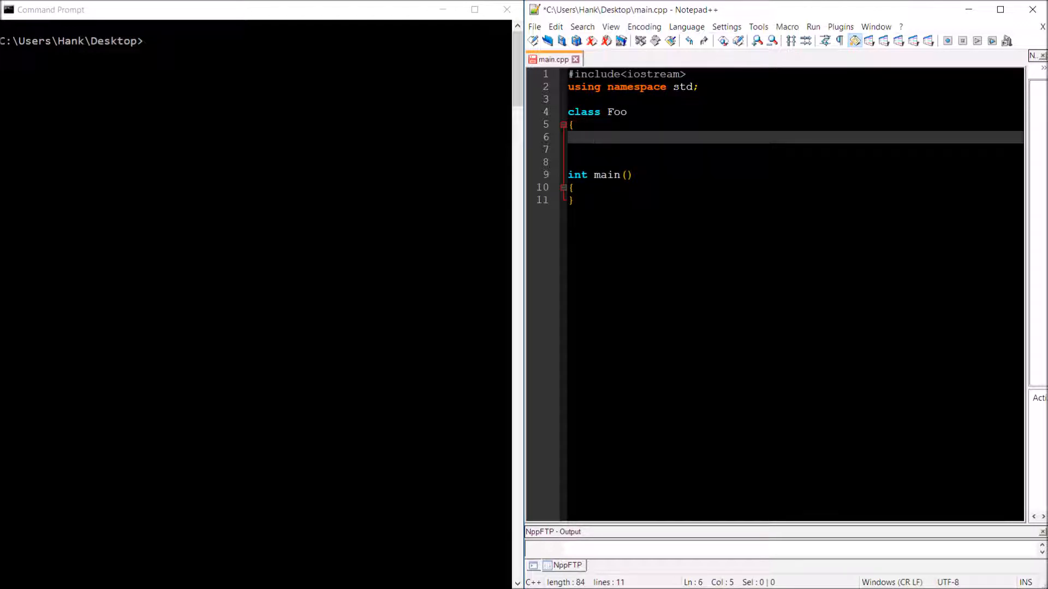
text(};)
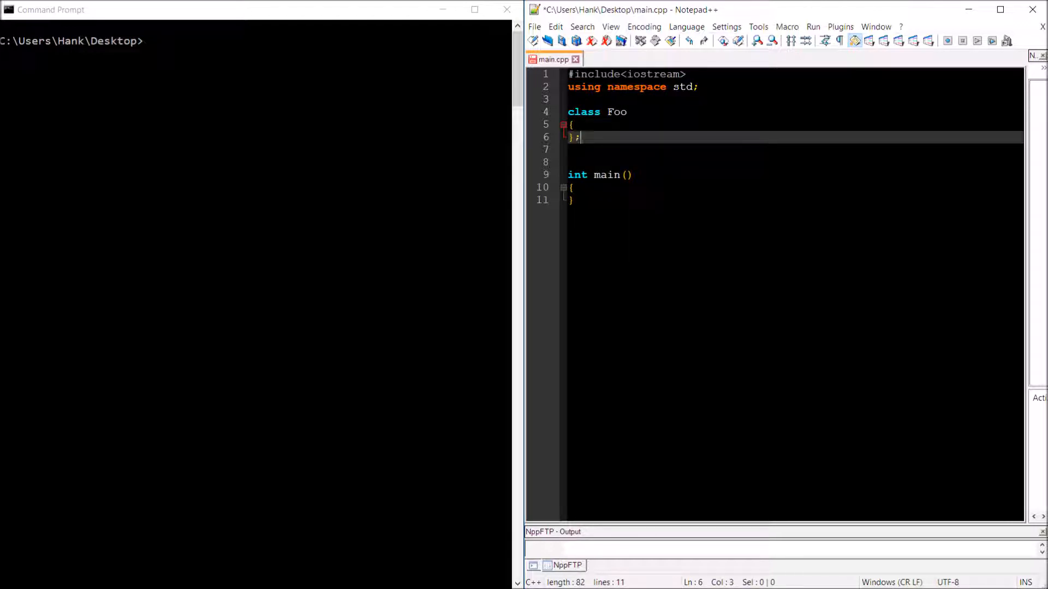
key(Enter)
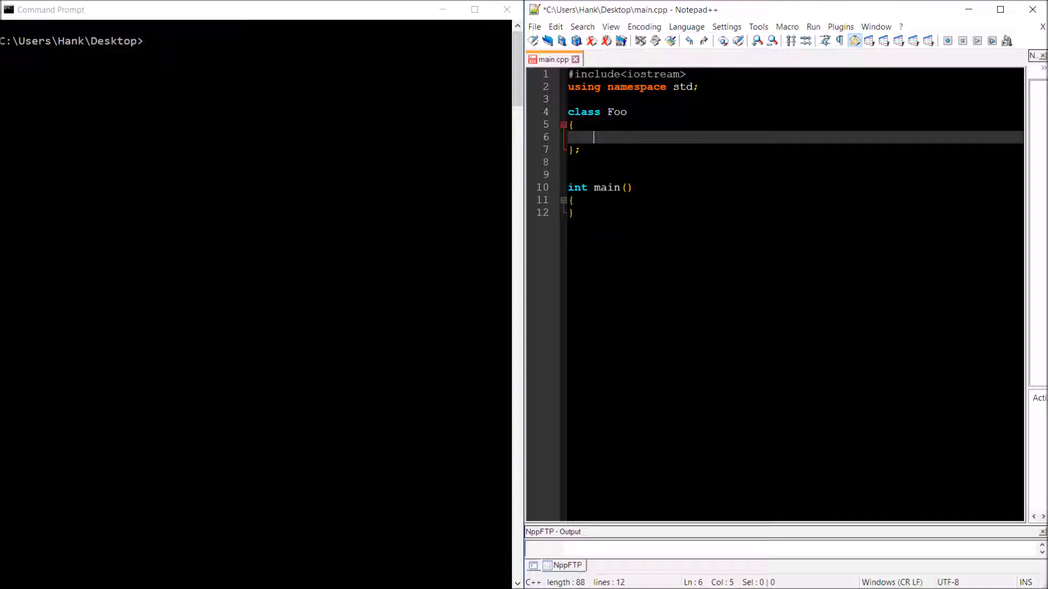
text(int a)
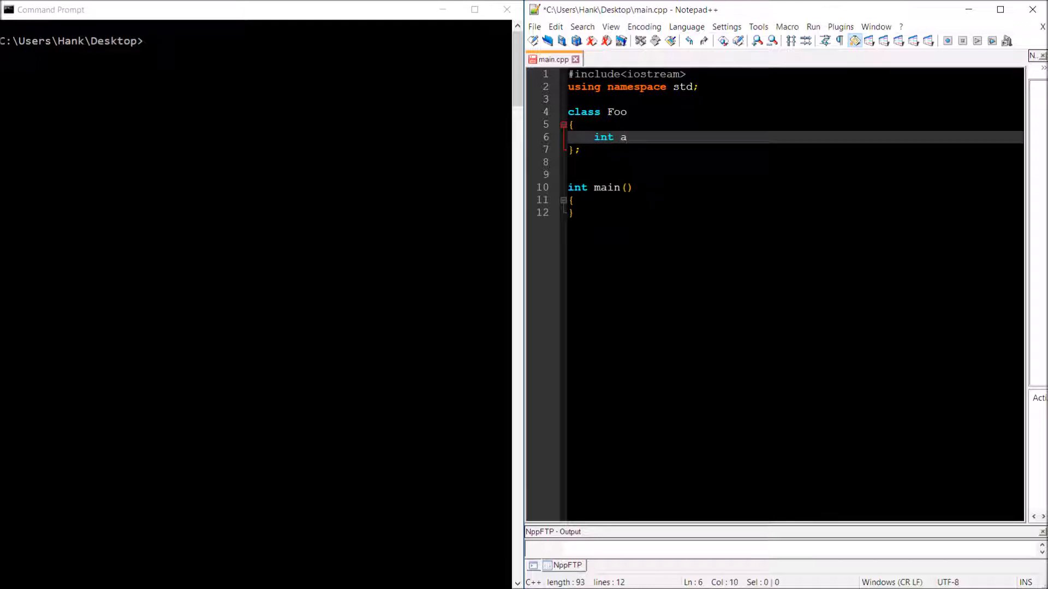
text([5)
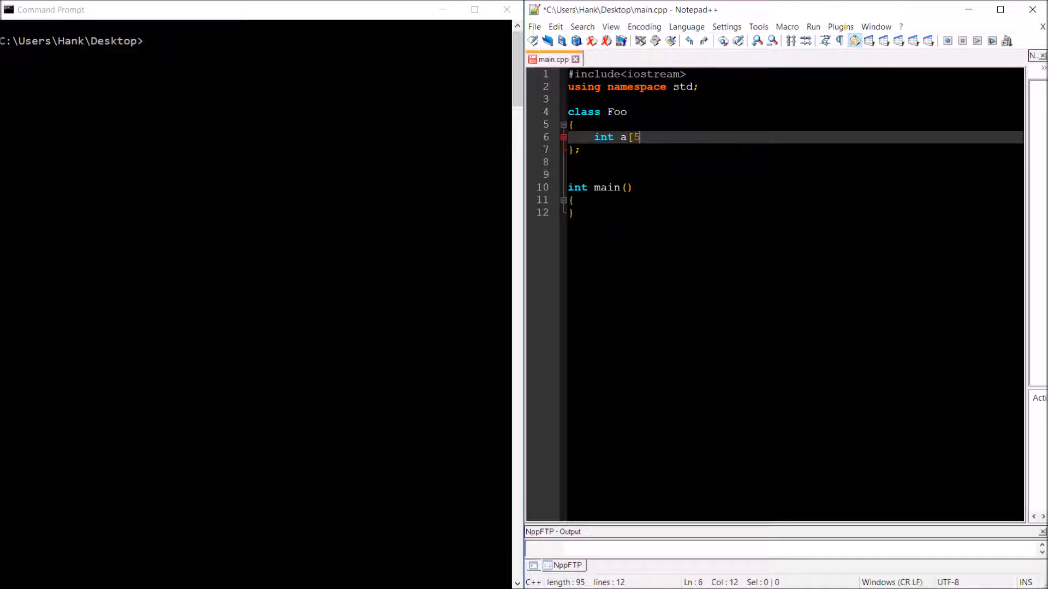
text(];)
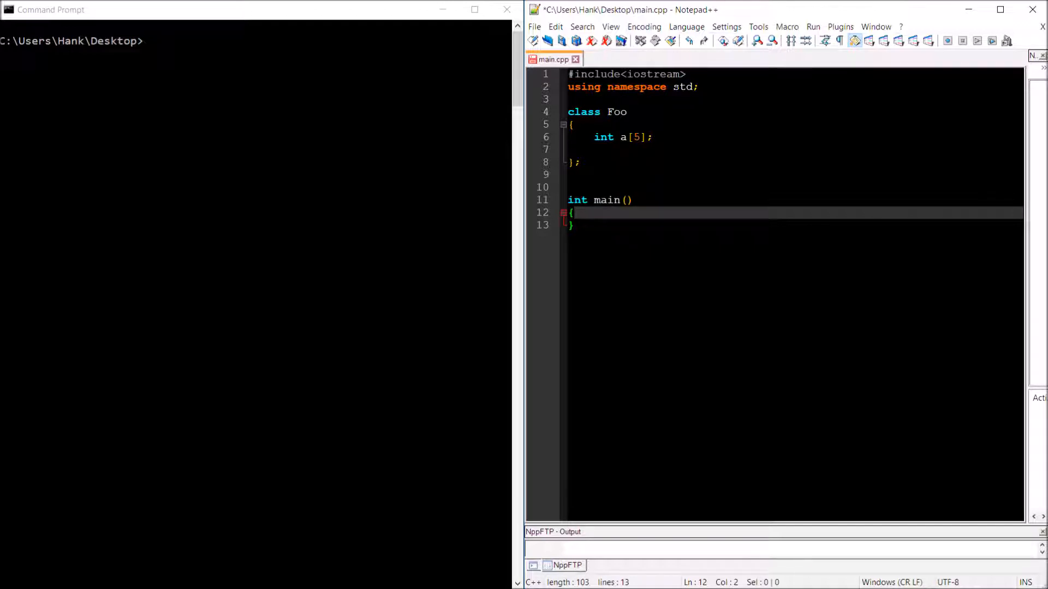
Declare a Foo object f on a new line inside main
key(Enter)
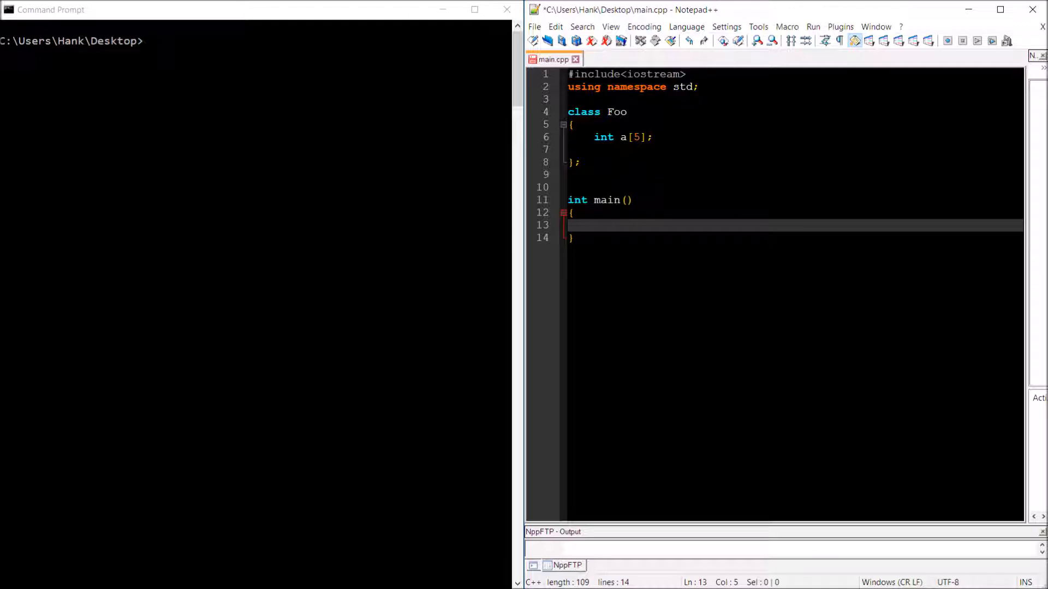
text(Foo f)
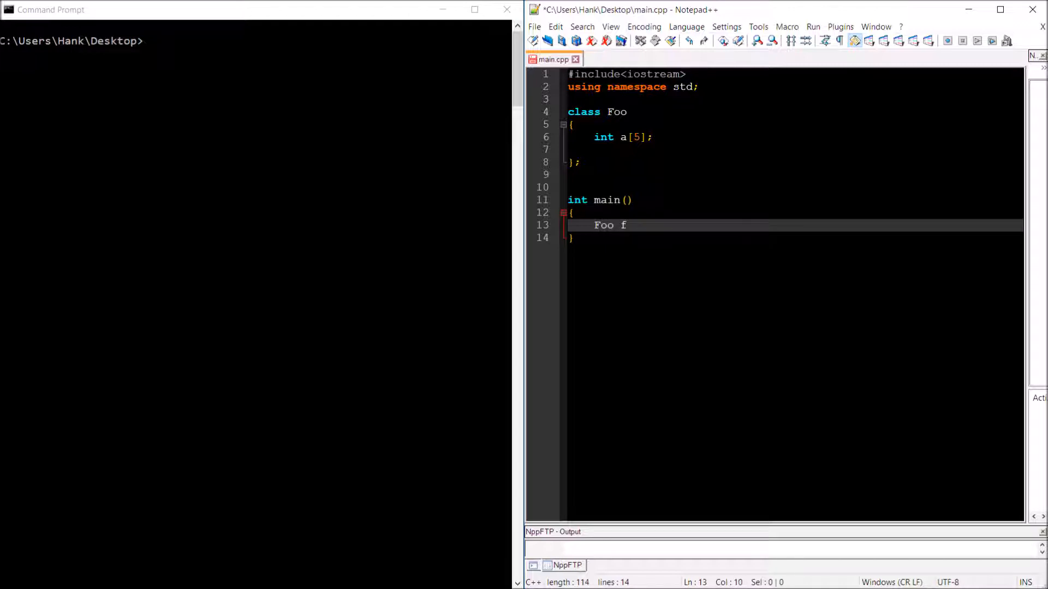
text(;)
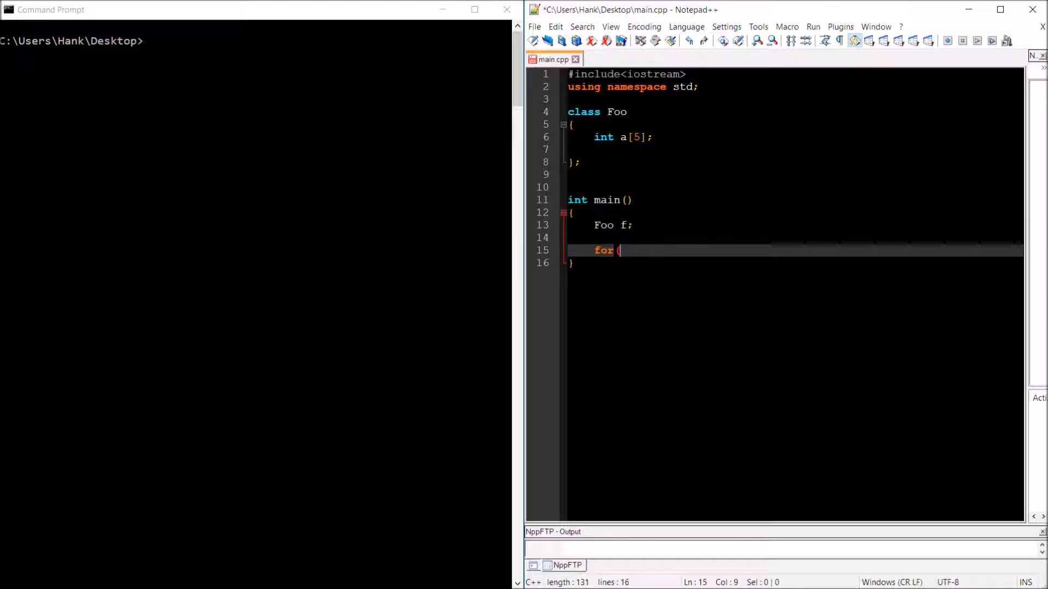
Add a for loop over i from 0 to 4 assigning f[i] = i;
text((int i = 0; i <)
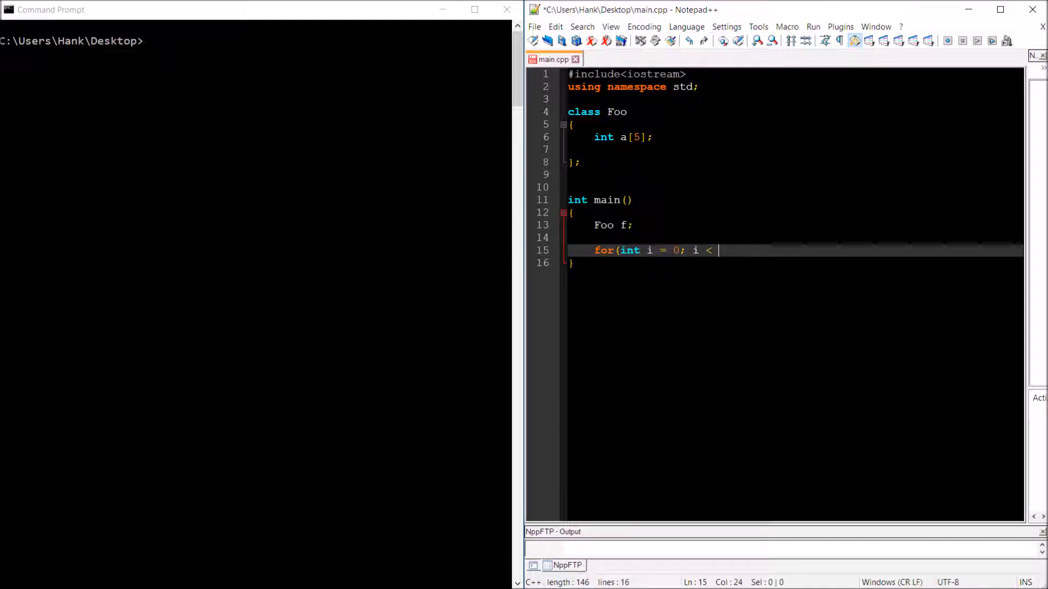
text(5; i)
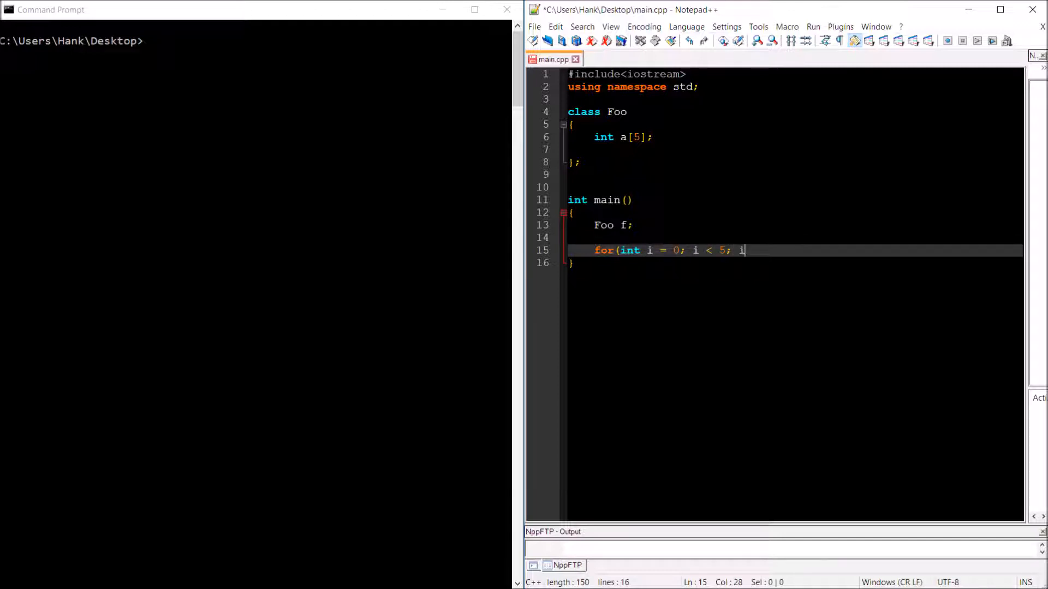
text(++)
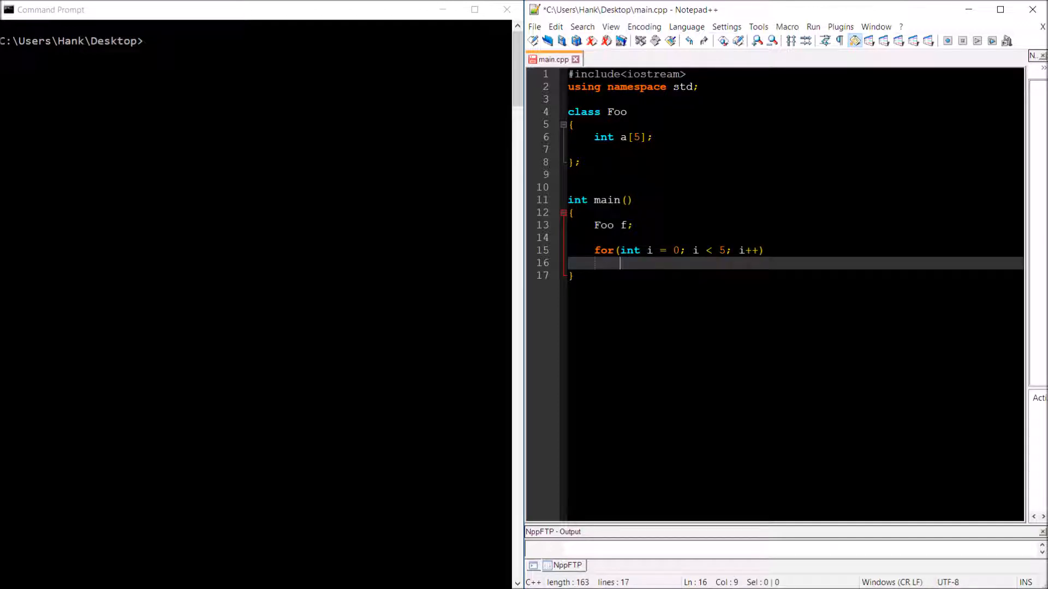
text(f[)
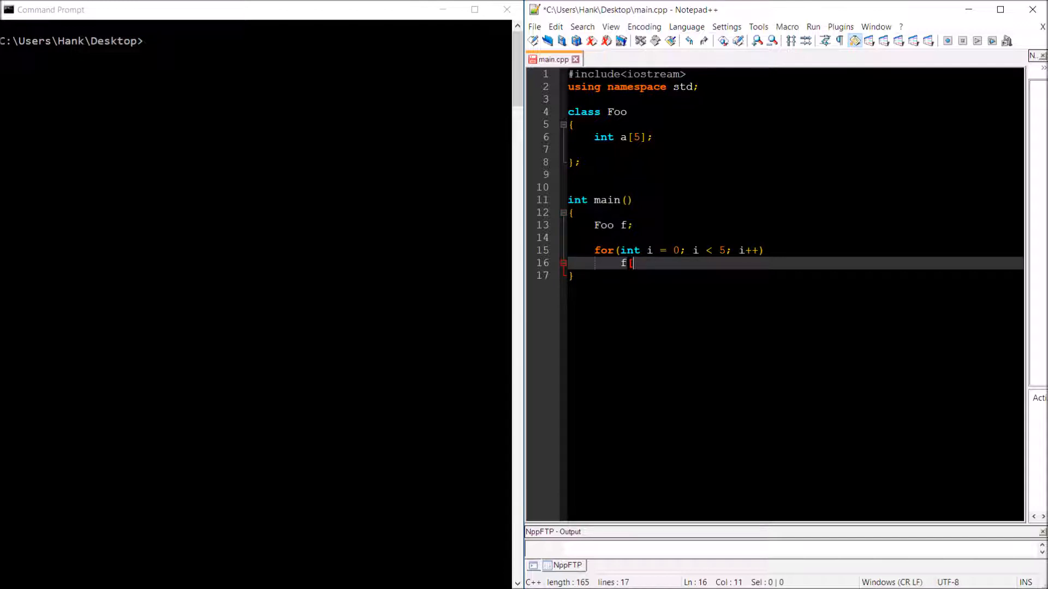
text(i] =)
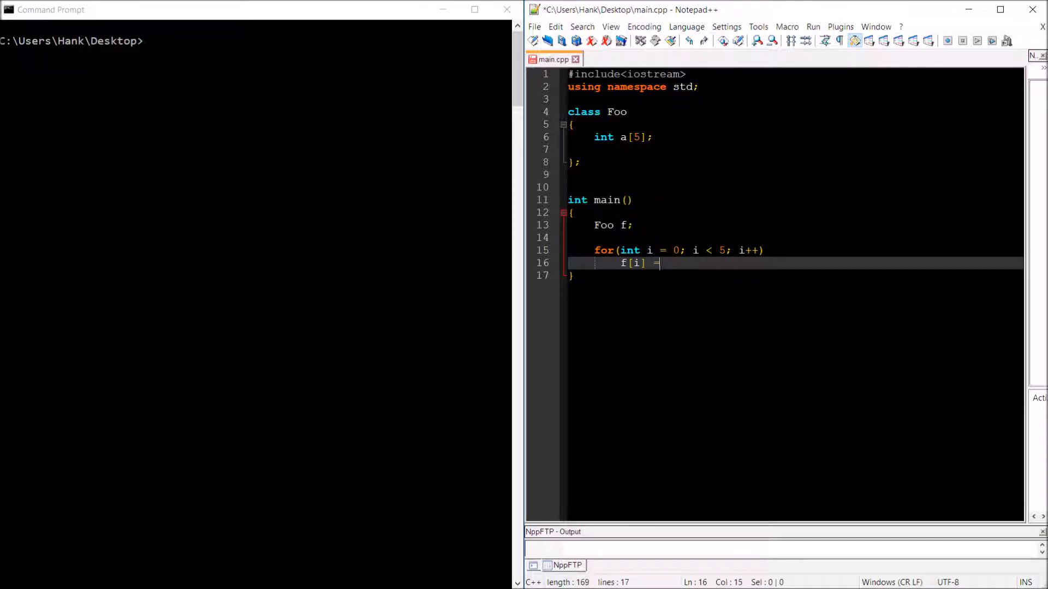
text(i)
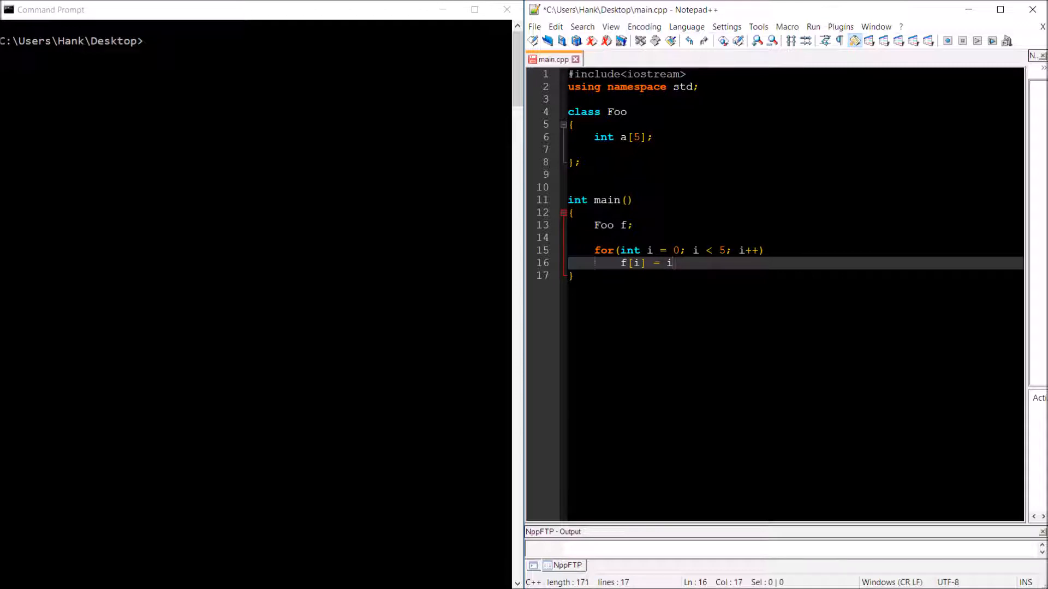
text(;)
text(public:)
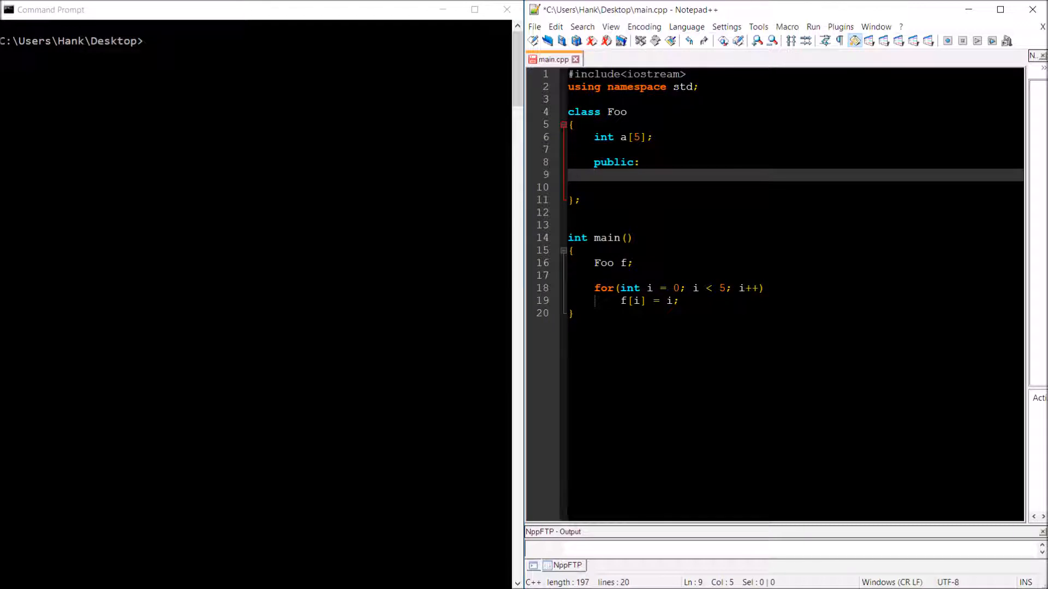
Declare int& operator[](int); in Foo's public section
text(operator)
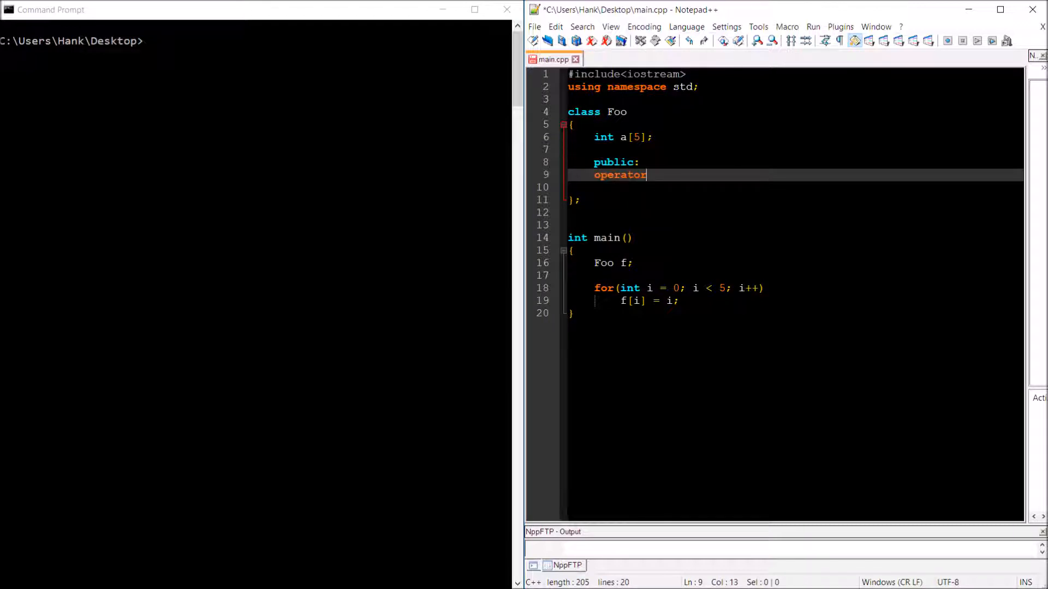
text([])
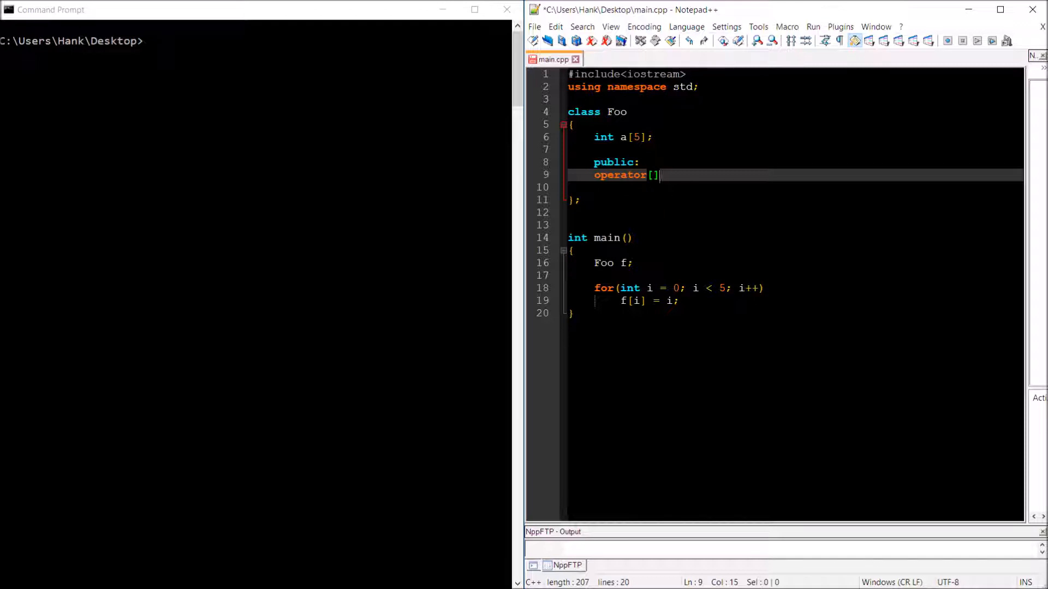
text((int))
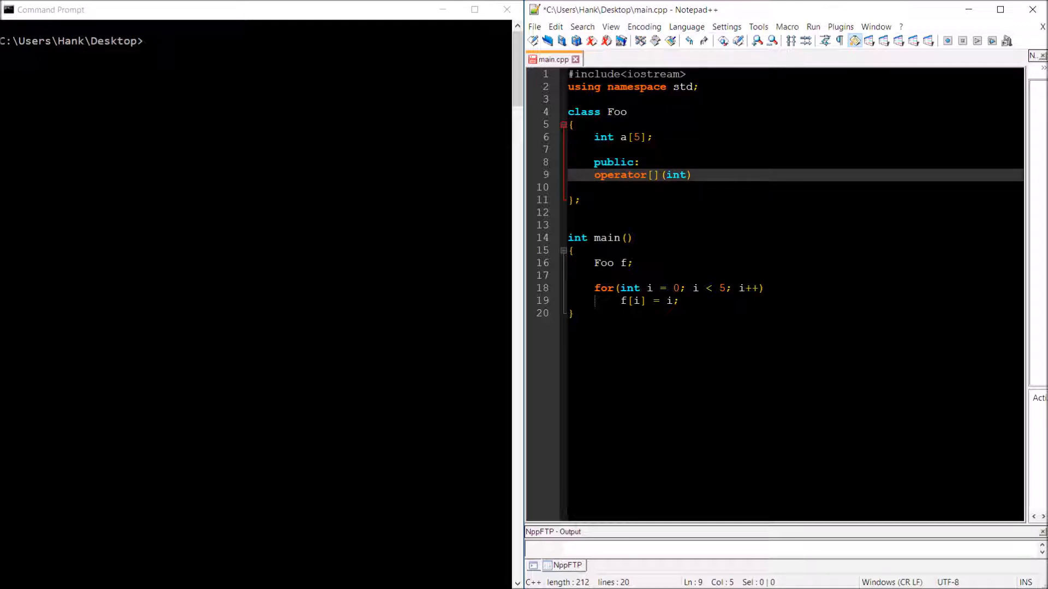
text(int&)
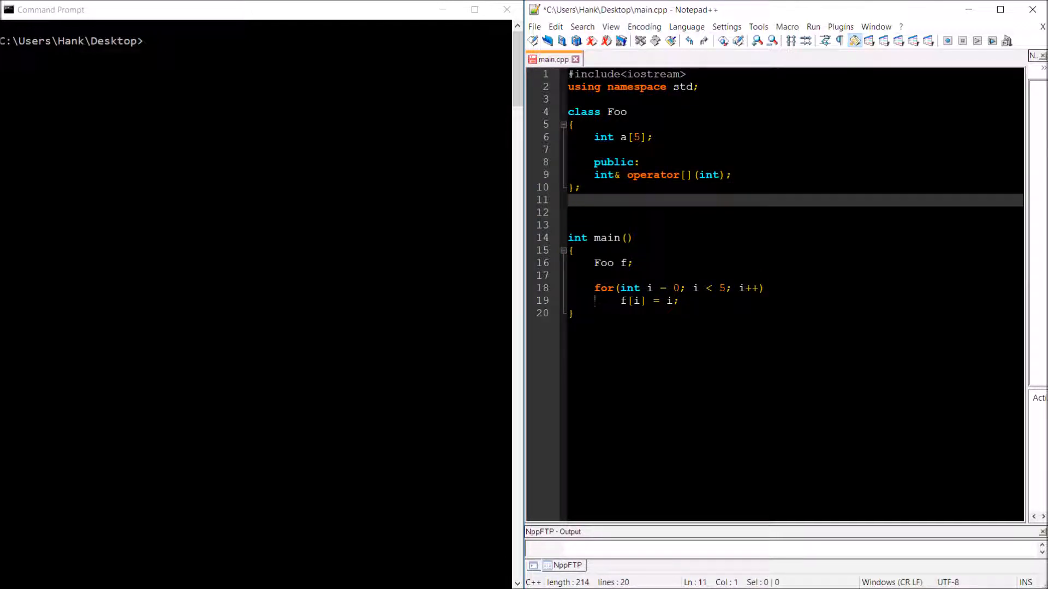
Define int& Foo::operator[](int j) below the class, returning a[j];
text(int&)
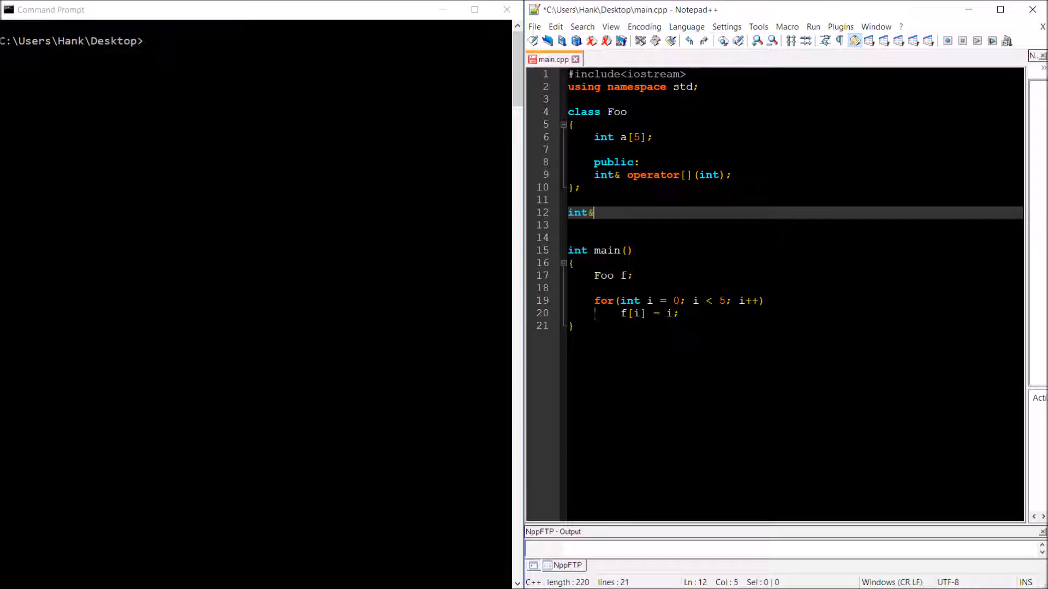
text(Foo::o)
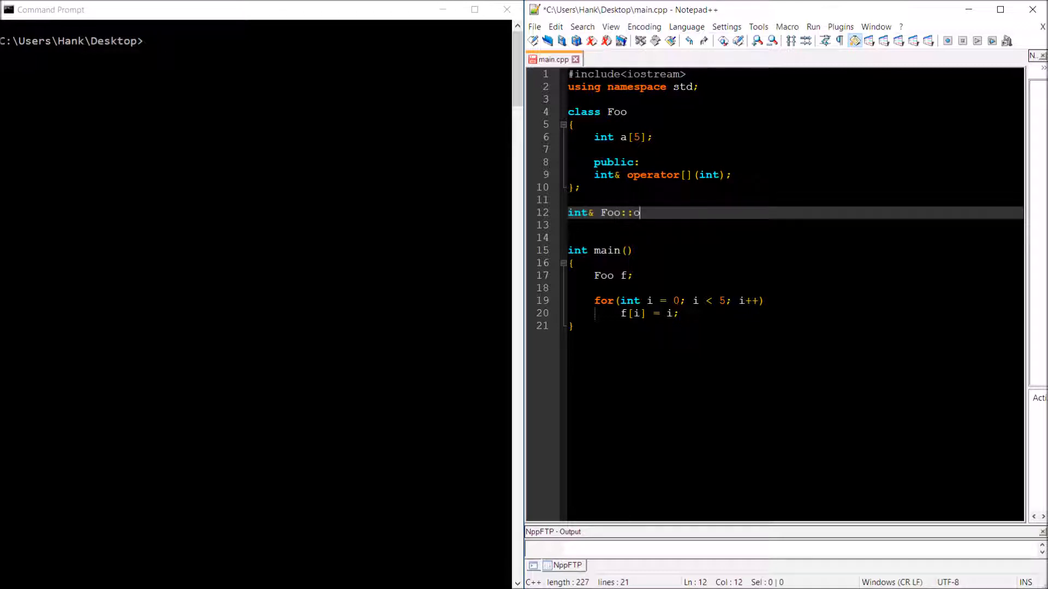
text(perator[)
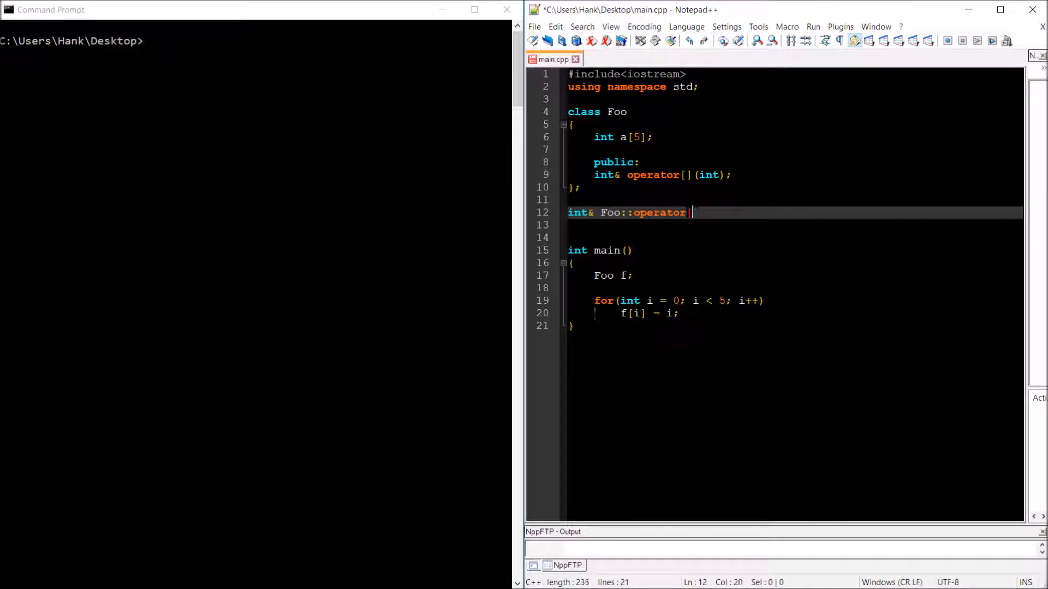
text([](int)
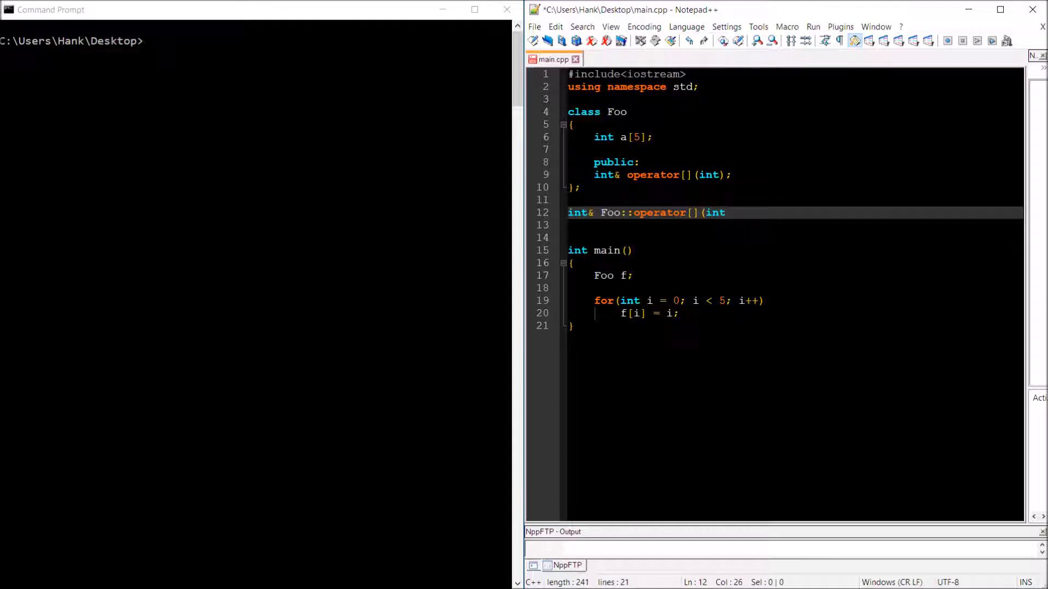
text(j)
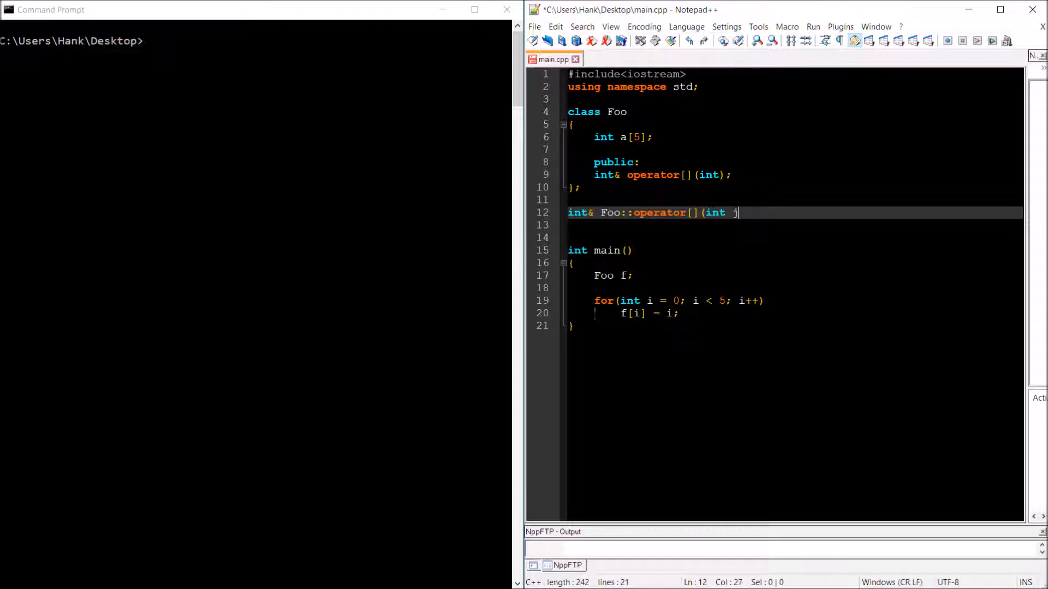
key(Enter)
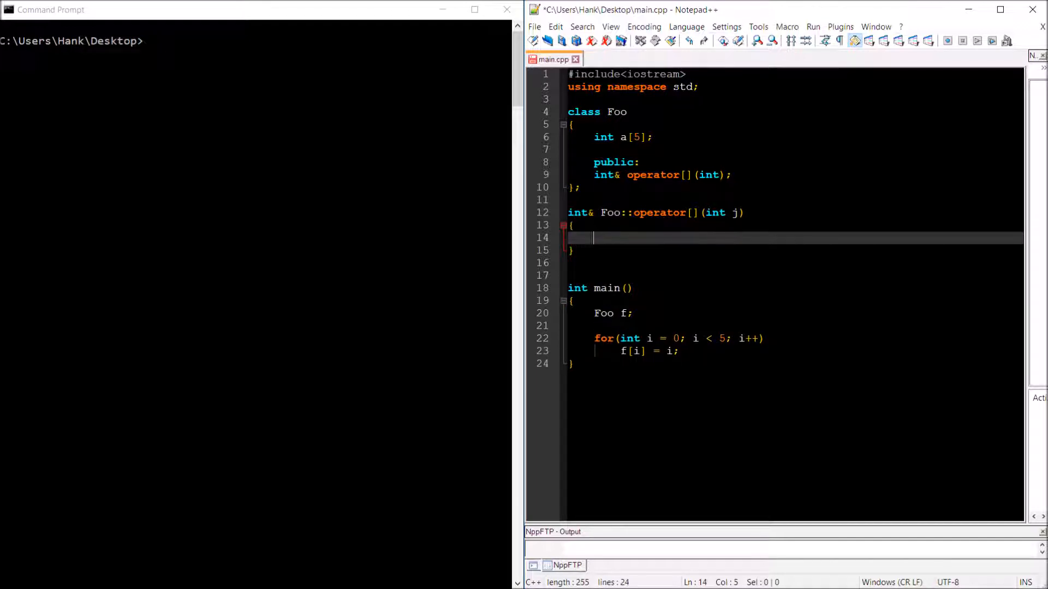
text(return a)
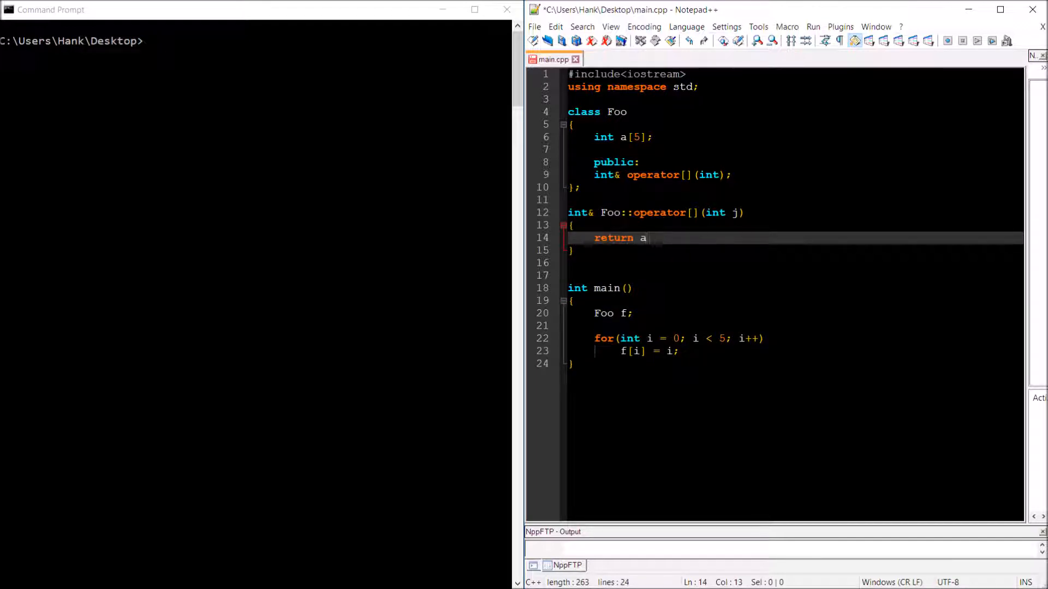
text([j];)
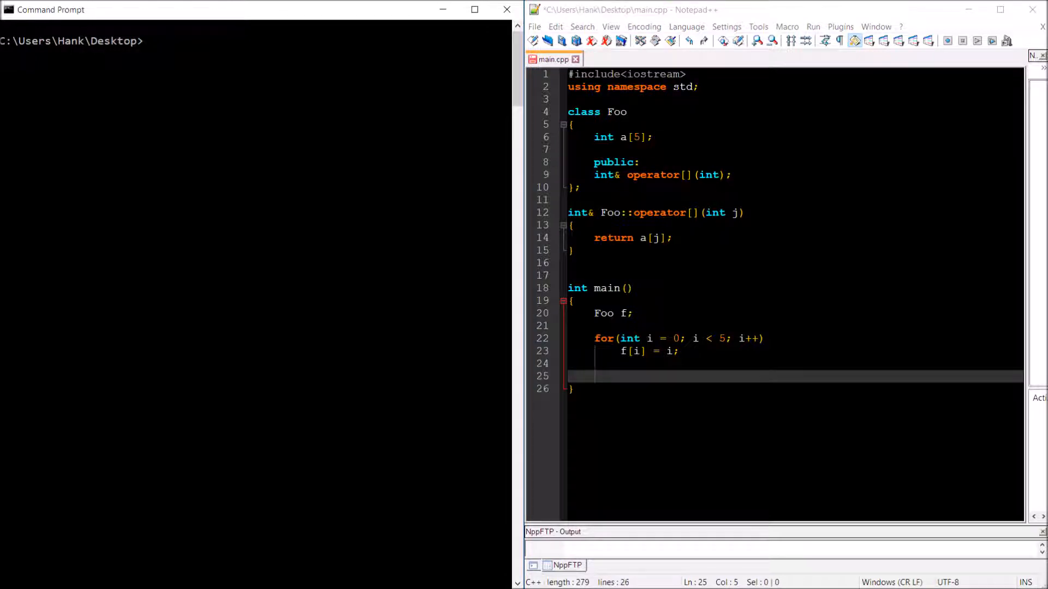
Add a loop in main printing cout << f[i] << endl for i 0 to 4, then start the c++ compile command
text(for)
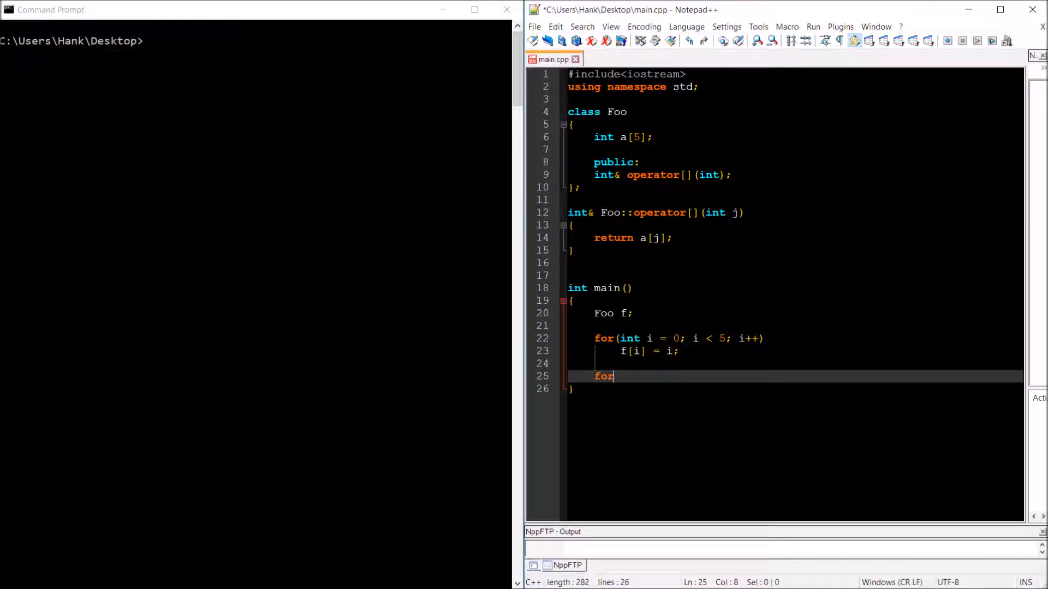
text((int i = 0;)
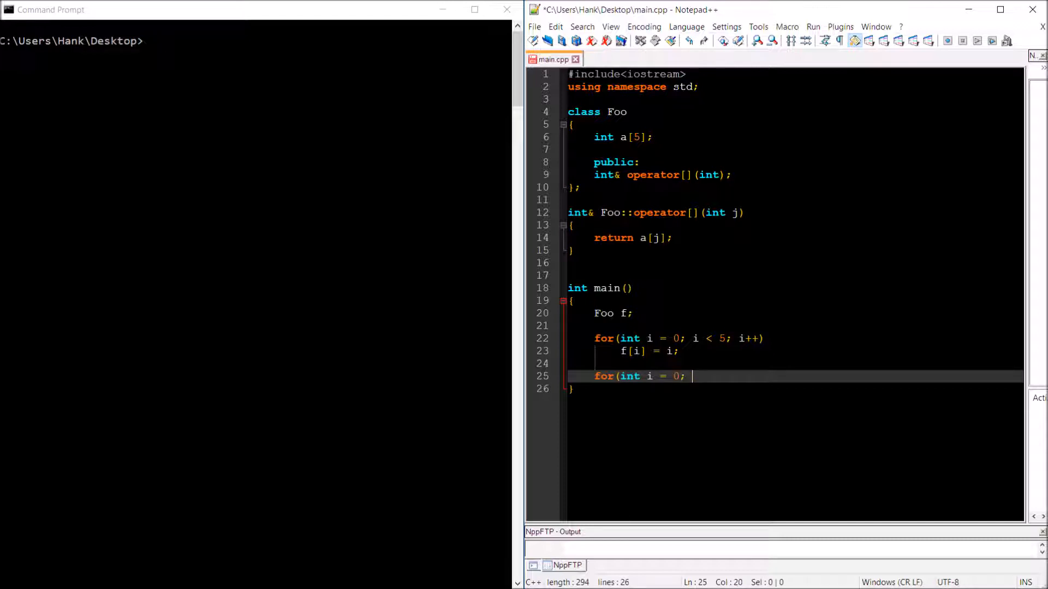
text(i < 5; i++)
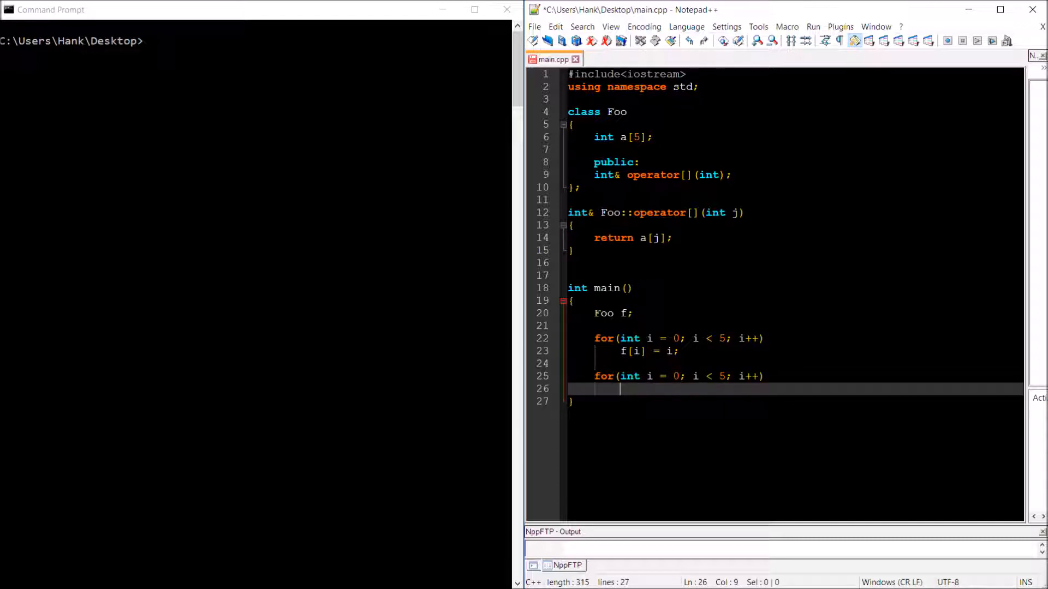
text(cout << f)
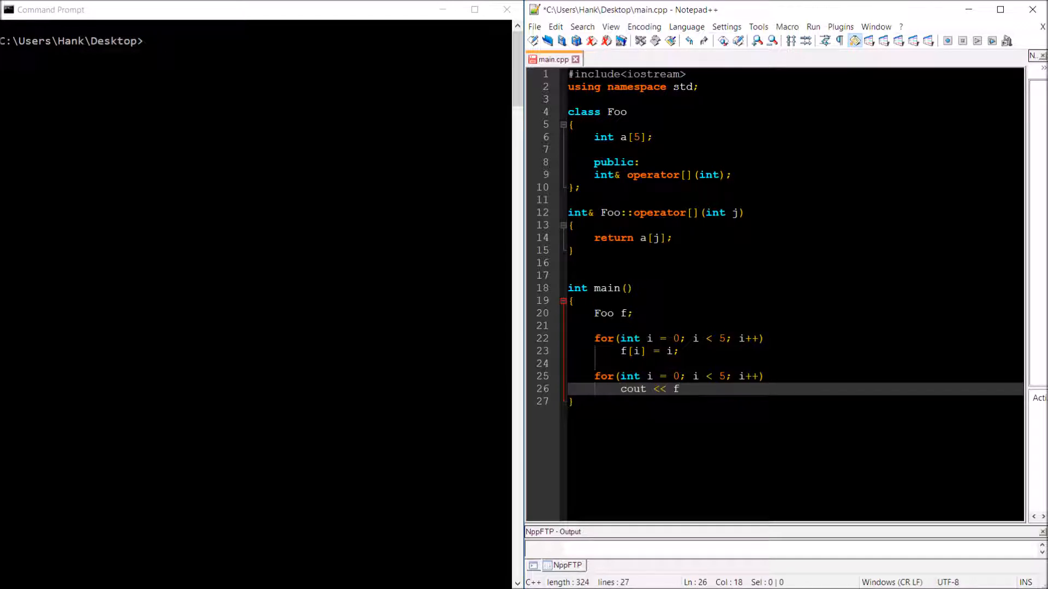
text([i] <<)
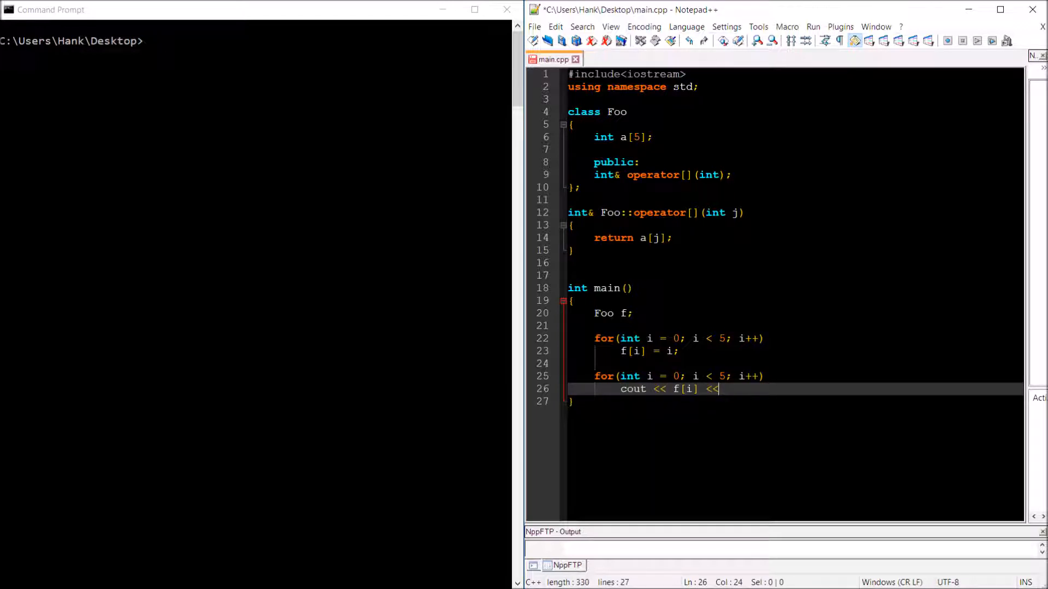
text(endl;)
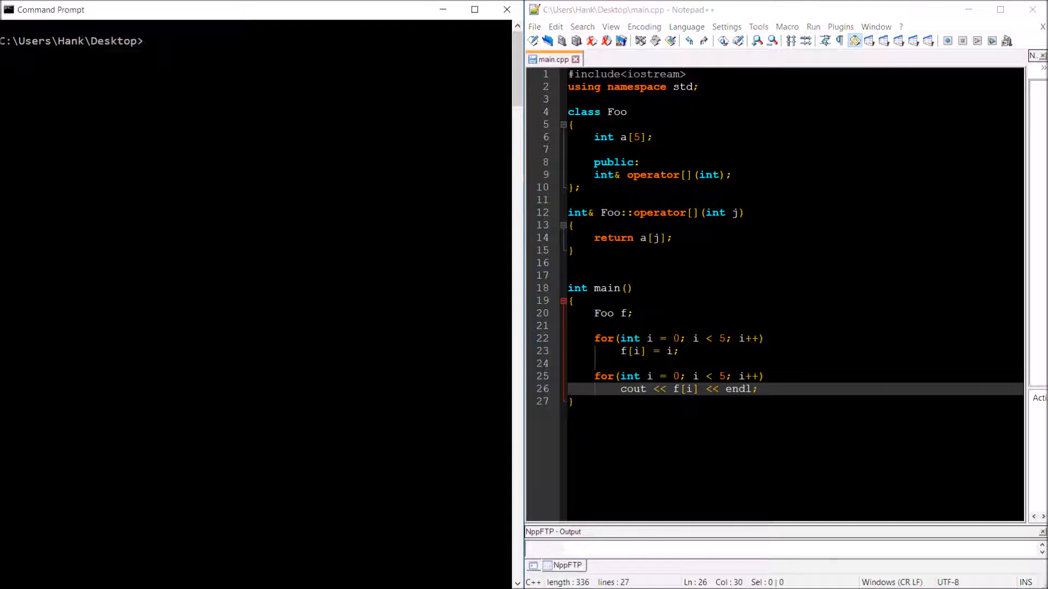
text(c++ main.cpp)
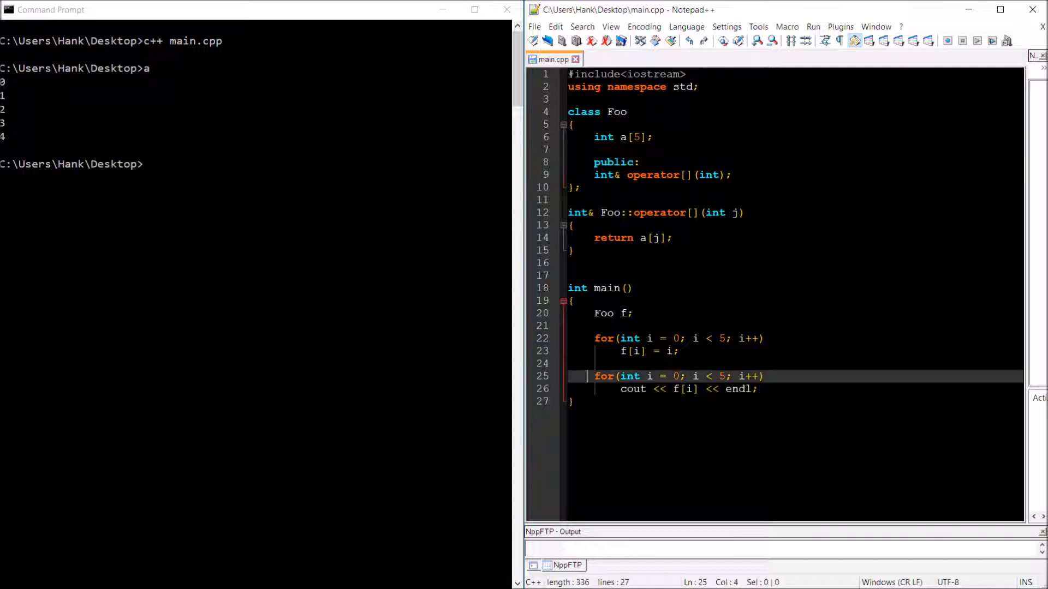
Select the printing loop after the run shows 0 through 4
drag(593, 376, 757, 389)
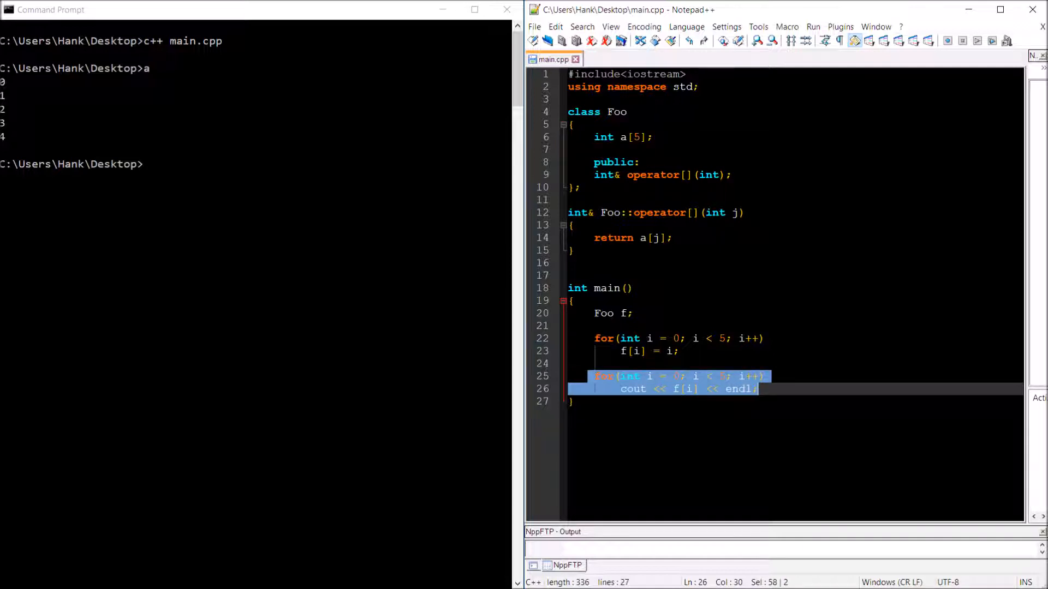